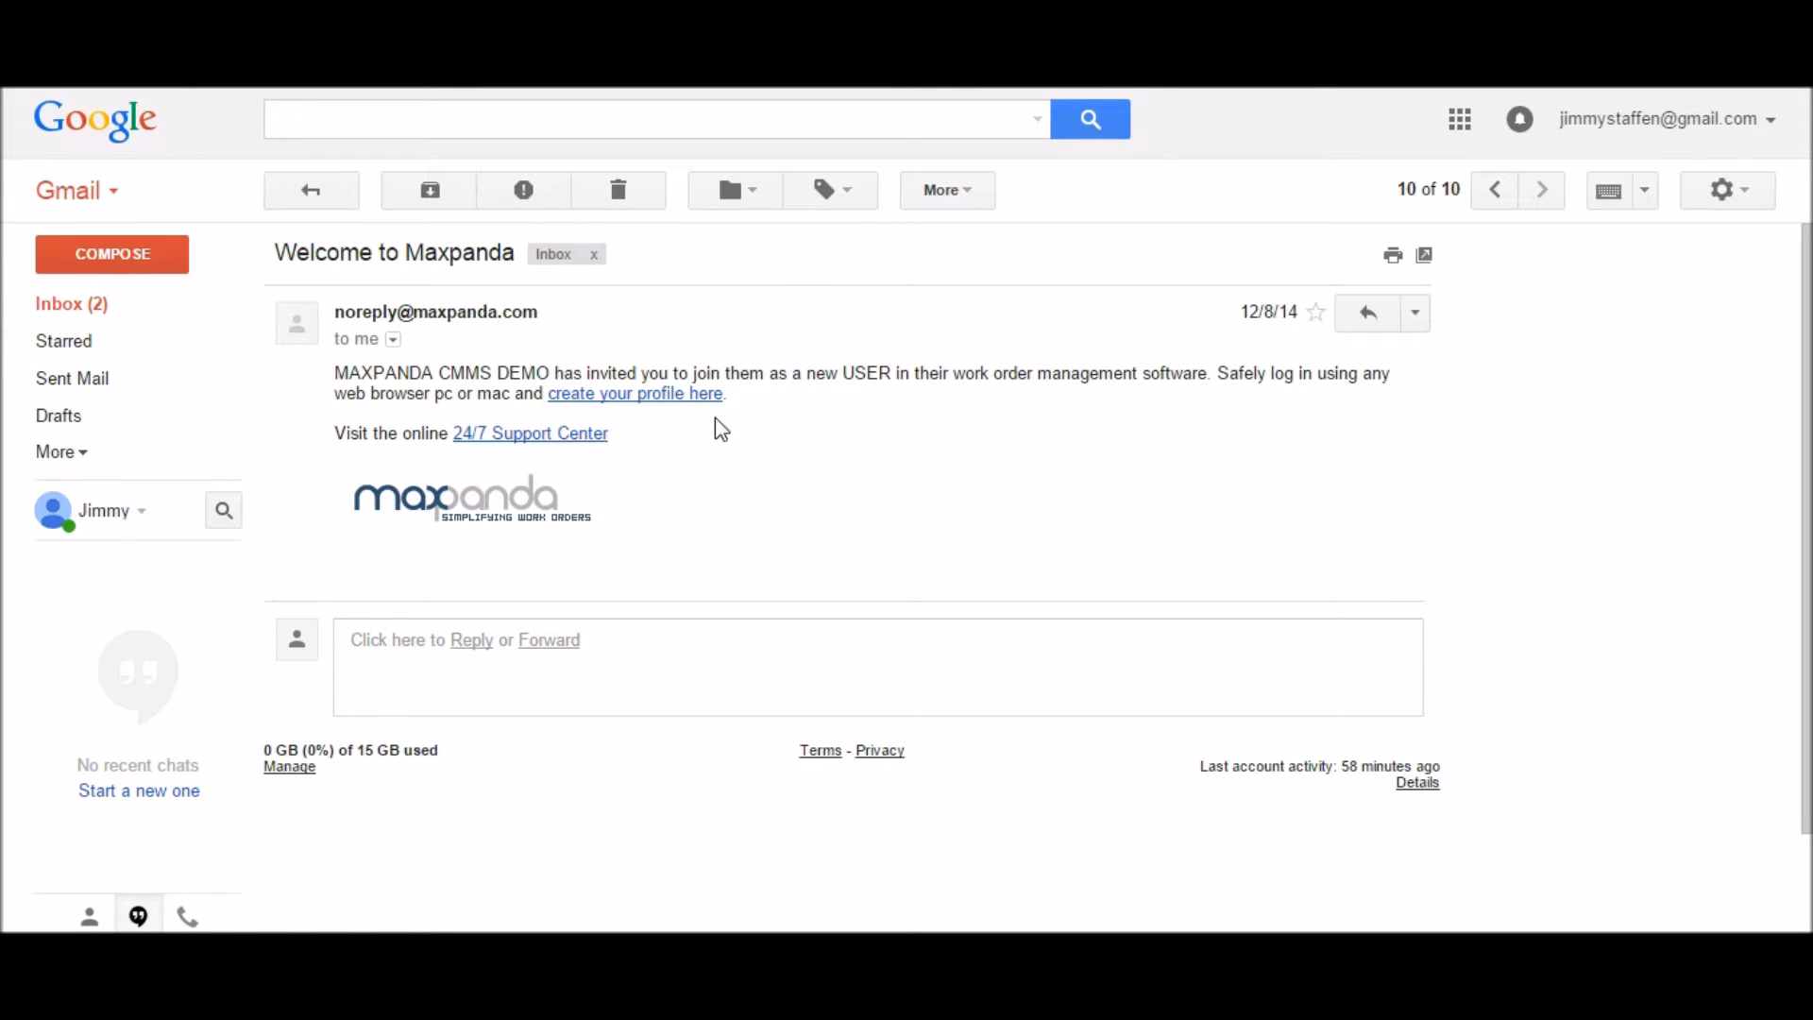
- Follow the 'create your profile here' link in the Welcome to Maxpanda email
{"action": "left_click", "coordinate": [635, 393]}
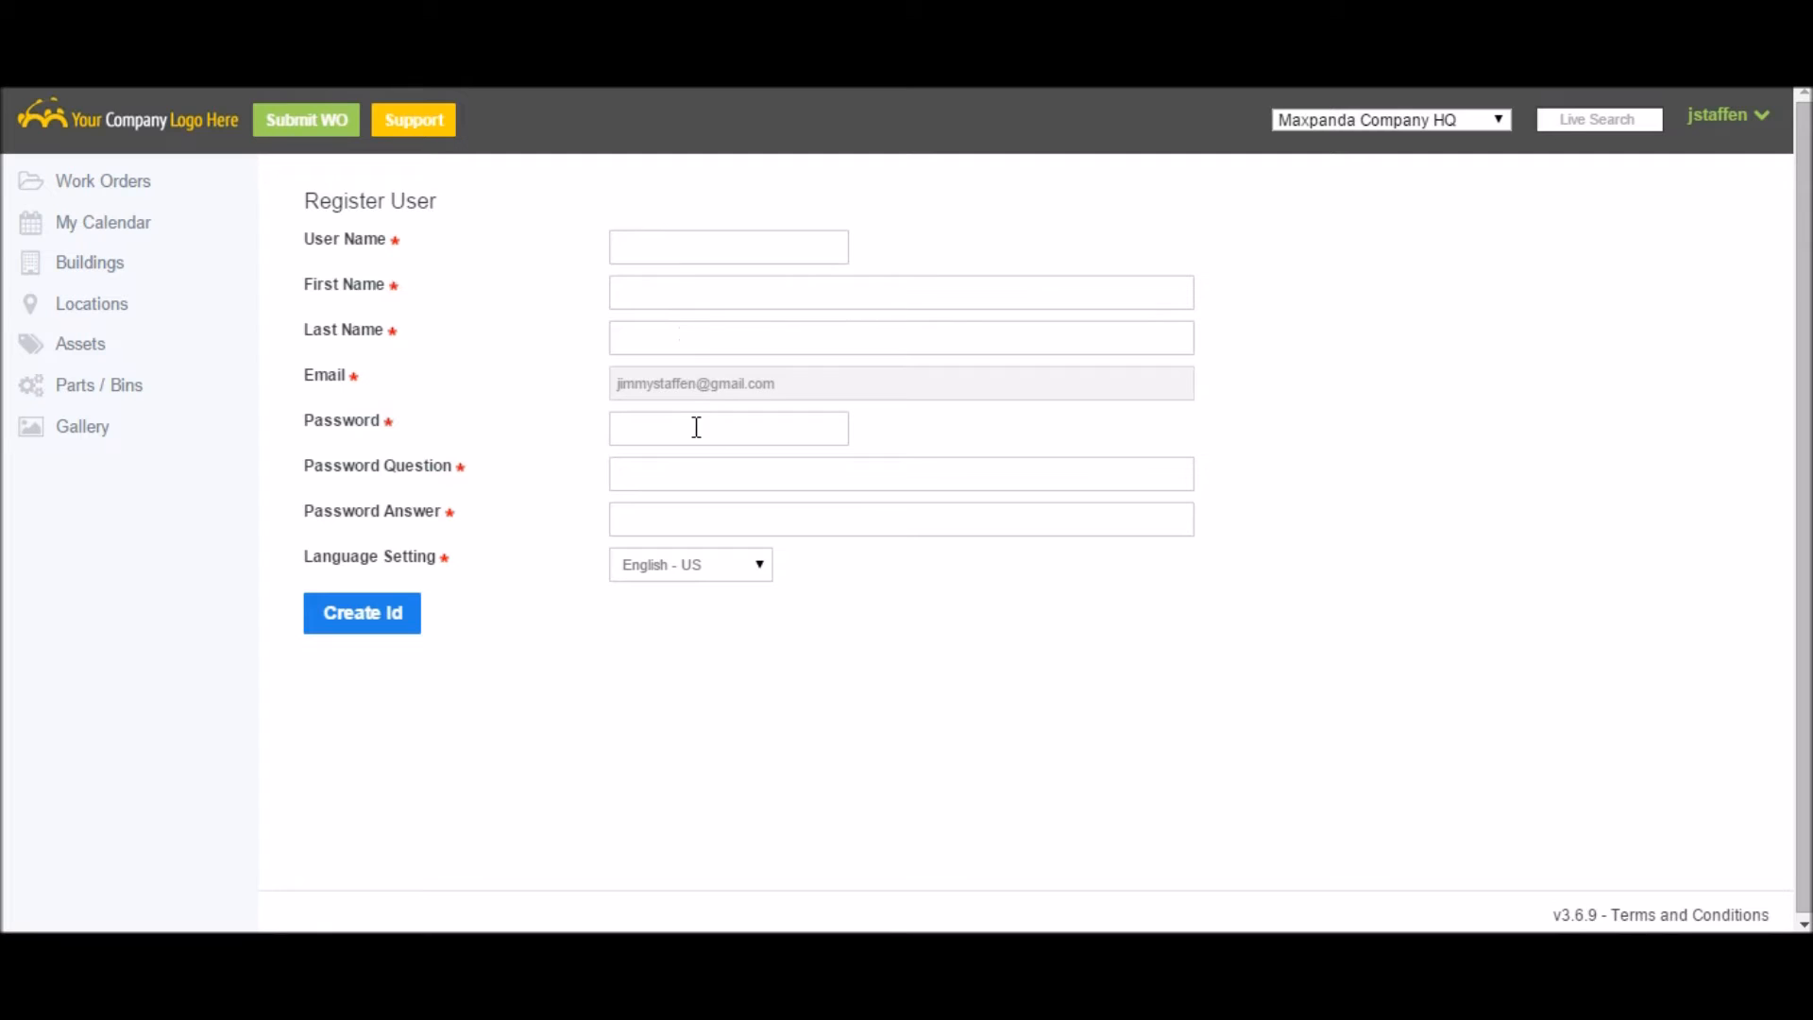
{"action": "mouse_move", "coordinate": [694, 558]}
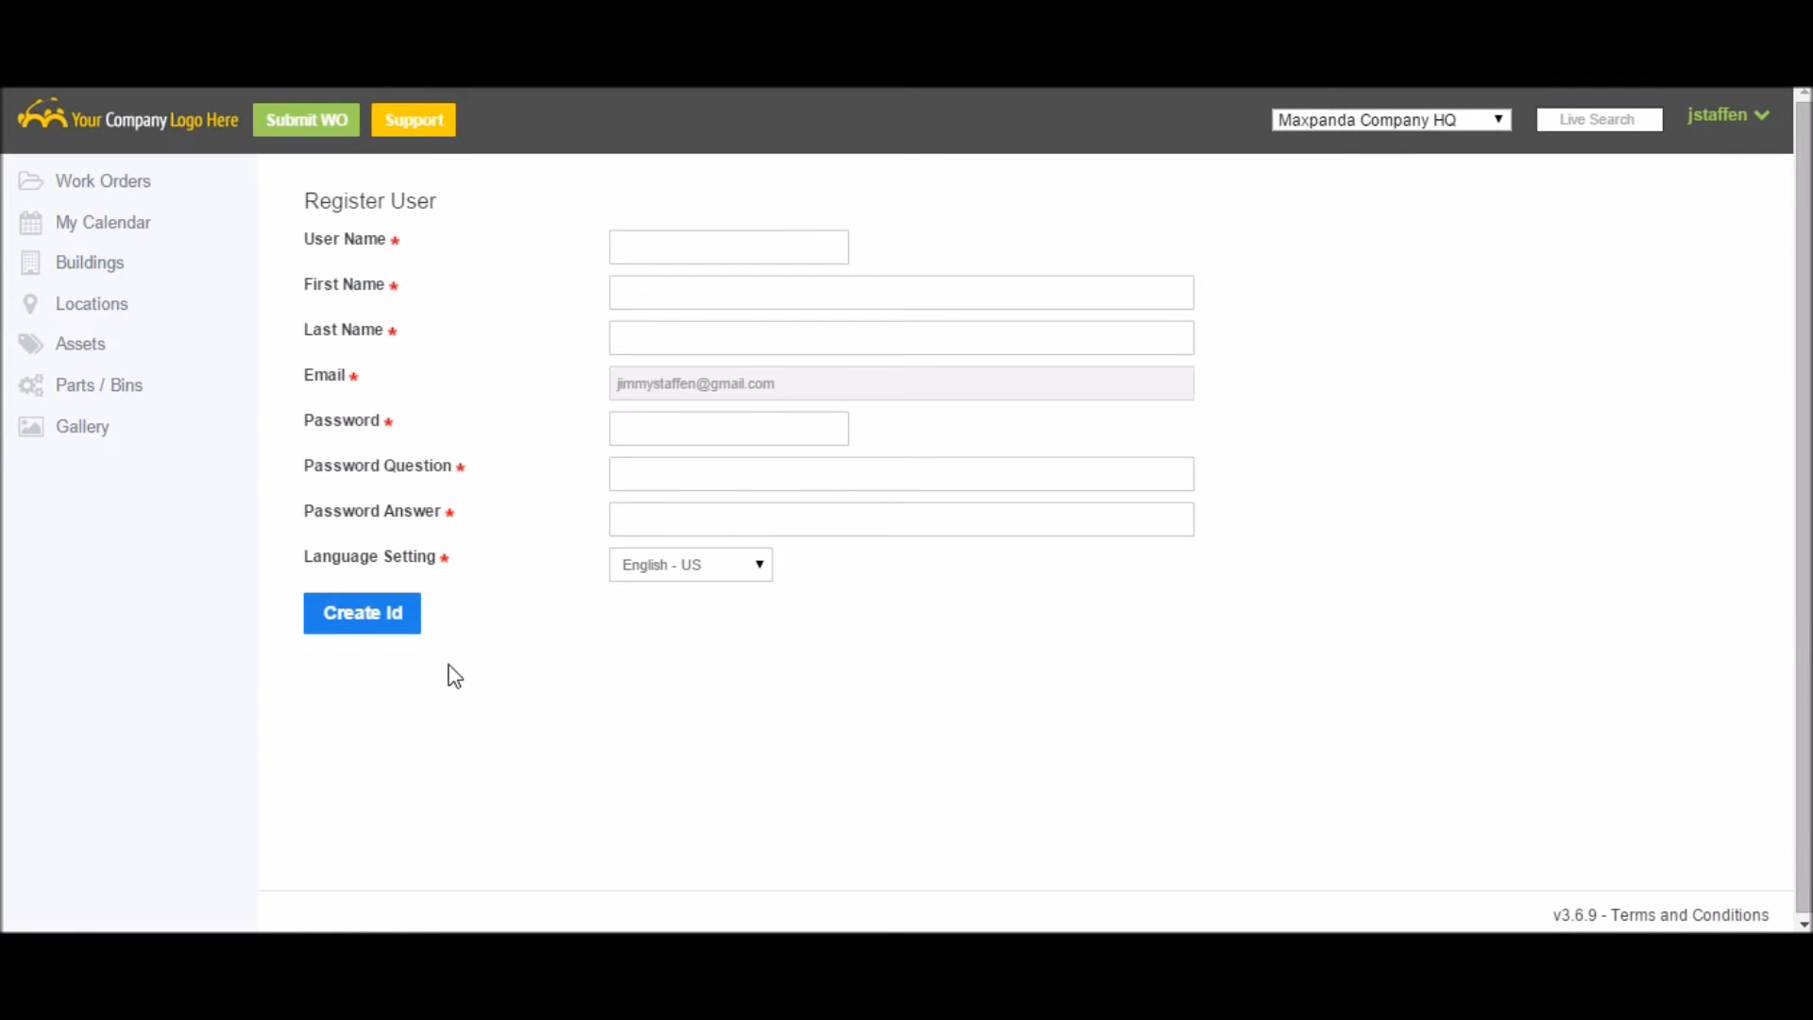
{"action": "mouse_move", "coordinate": [362, 613]}
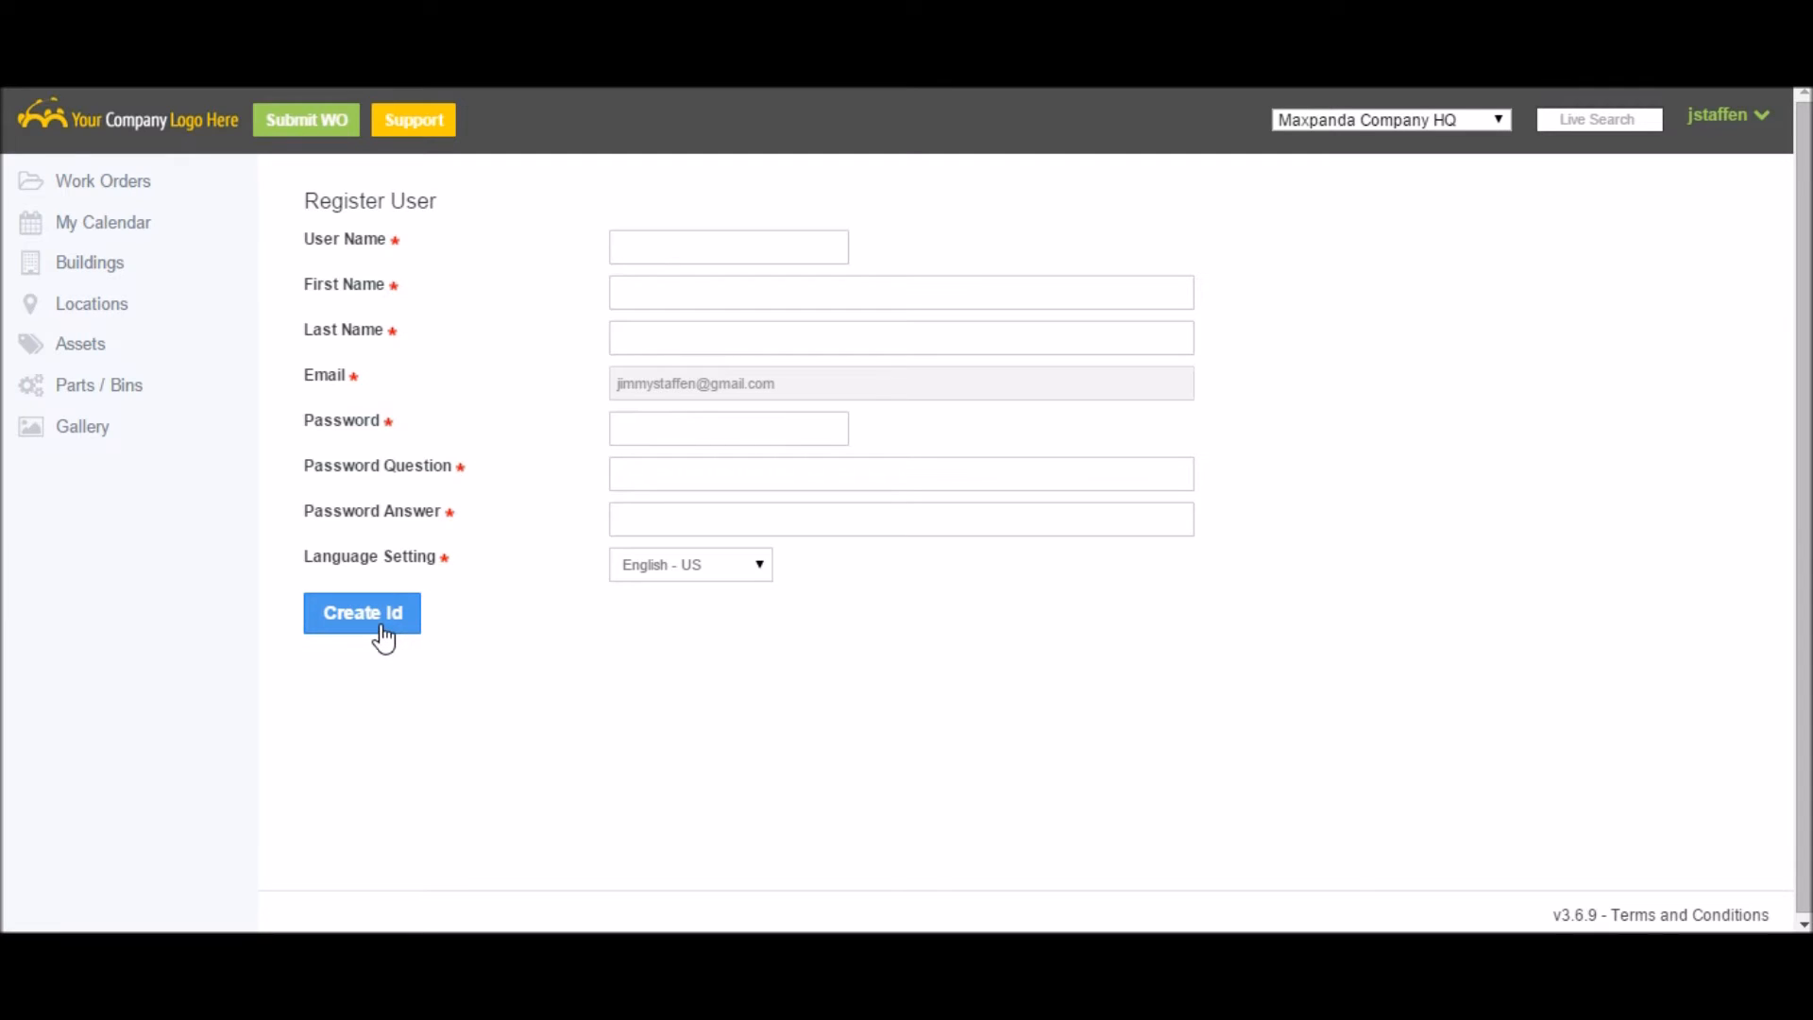
- Submit the Register User form with Create Id to reach the seven assigned work orders
{"action": "left_click", "coordinate": [362, 613]}
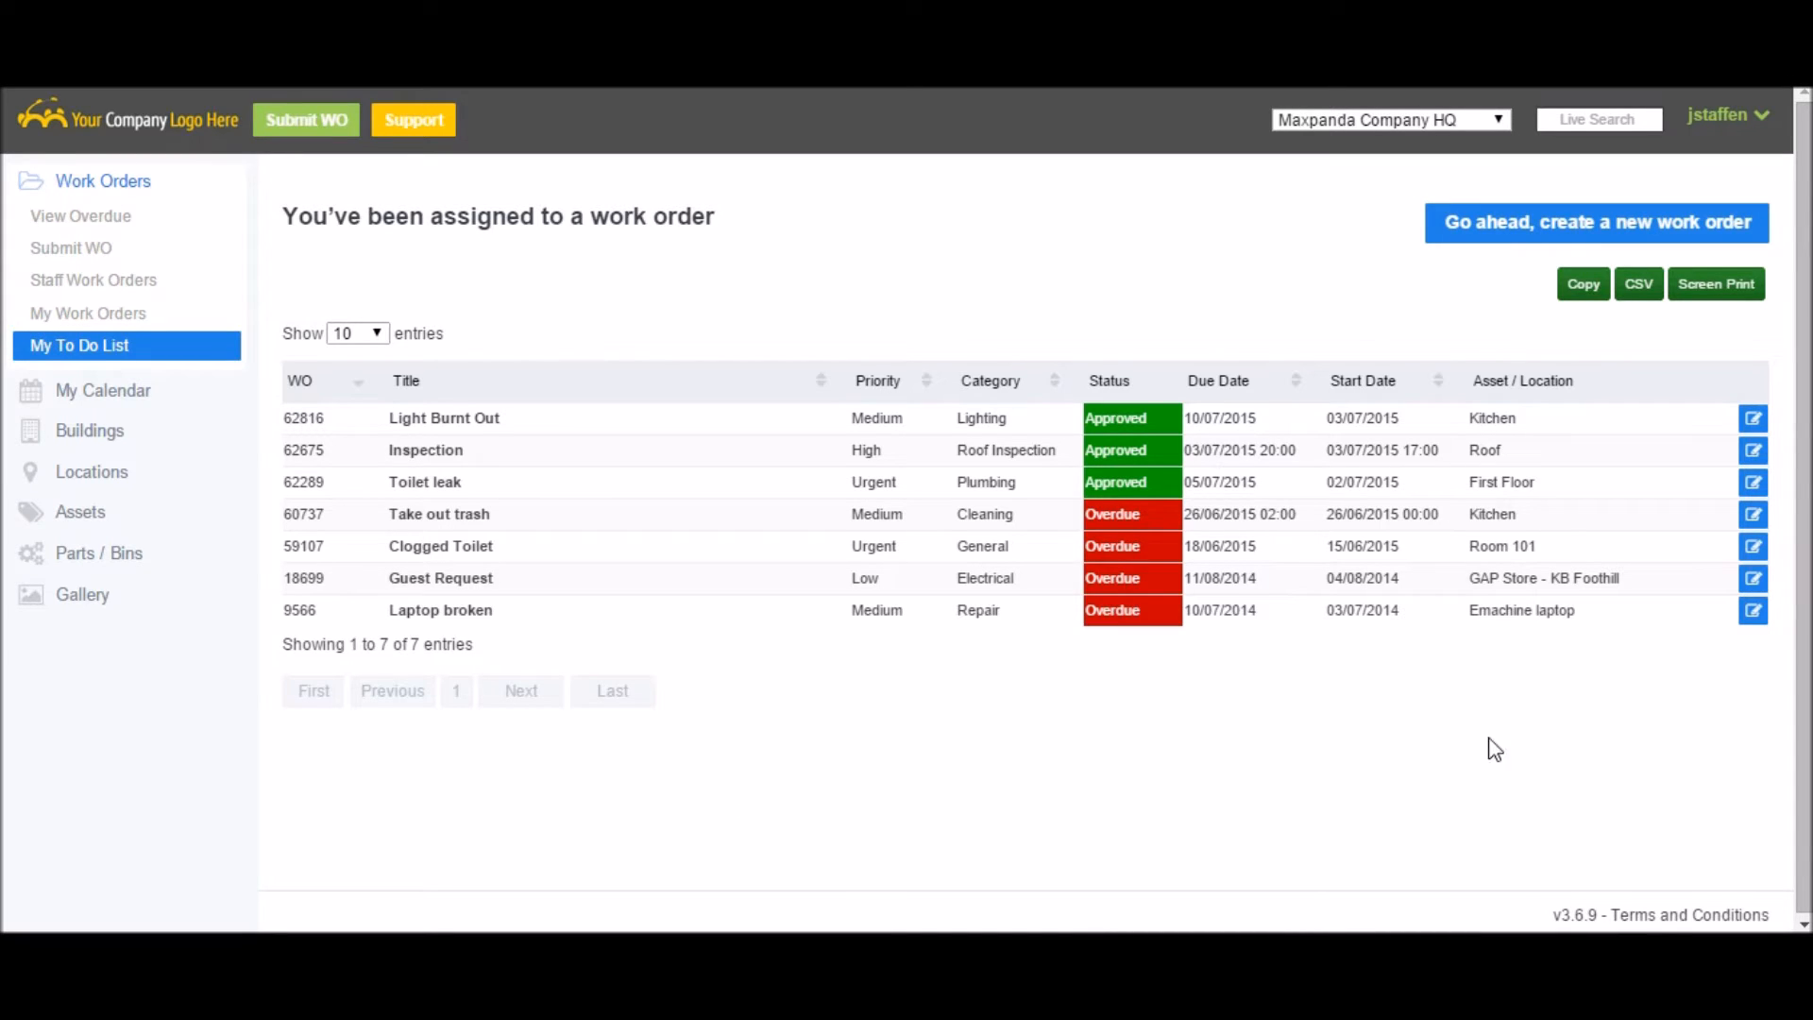
{"action": "mouse_move", "coordinate": [1051, 603]}
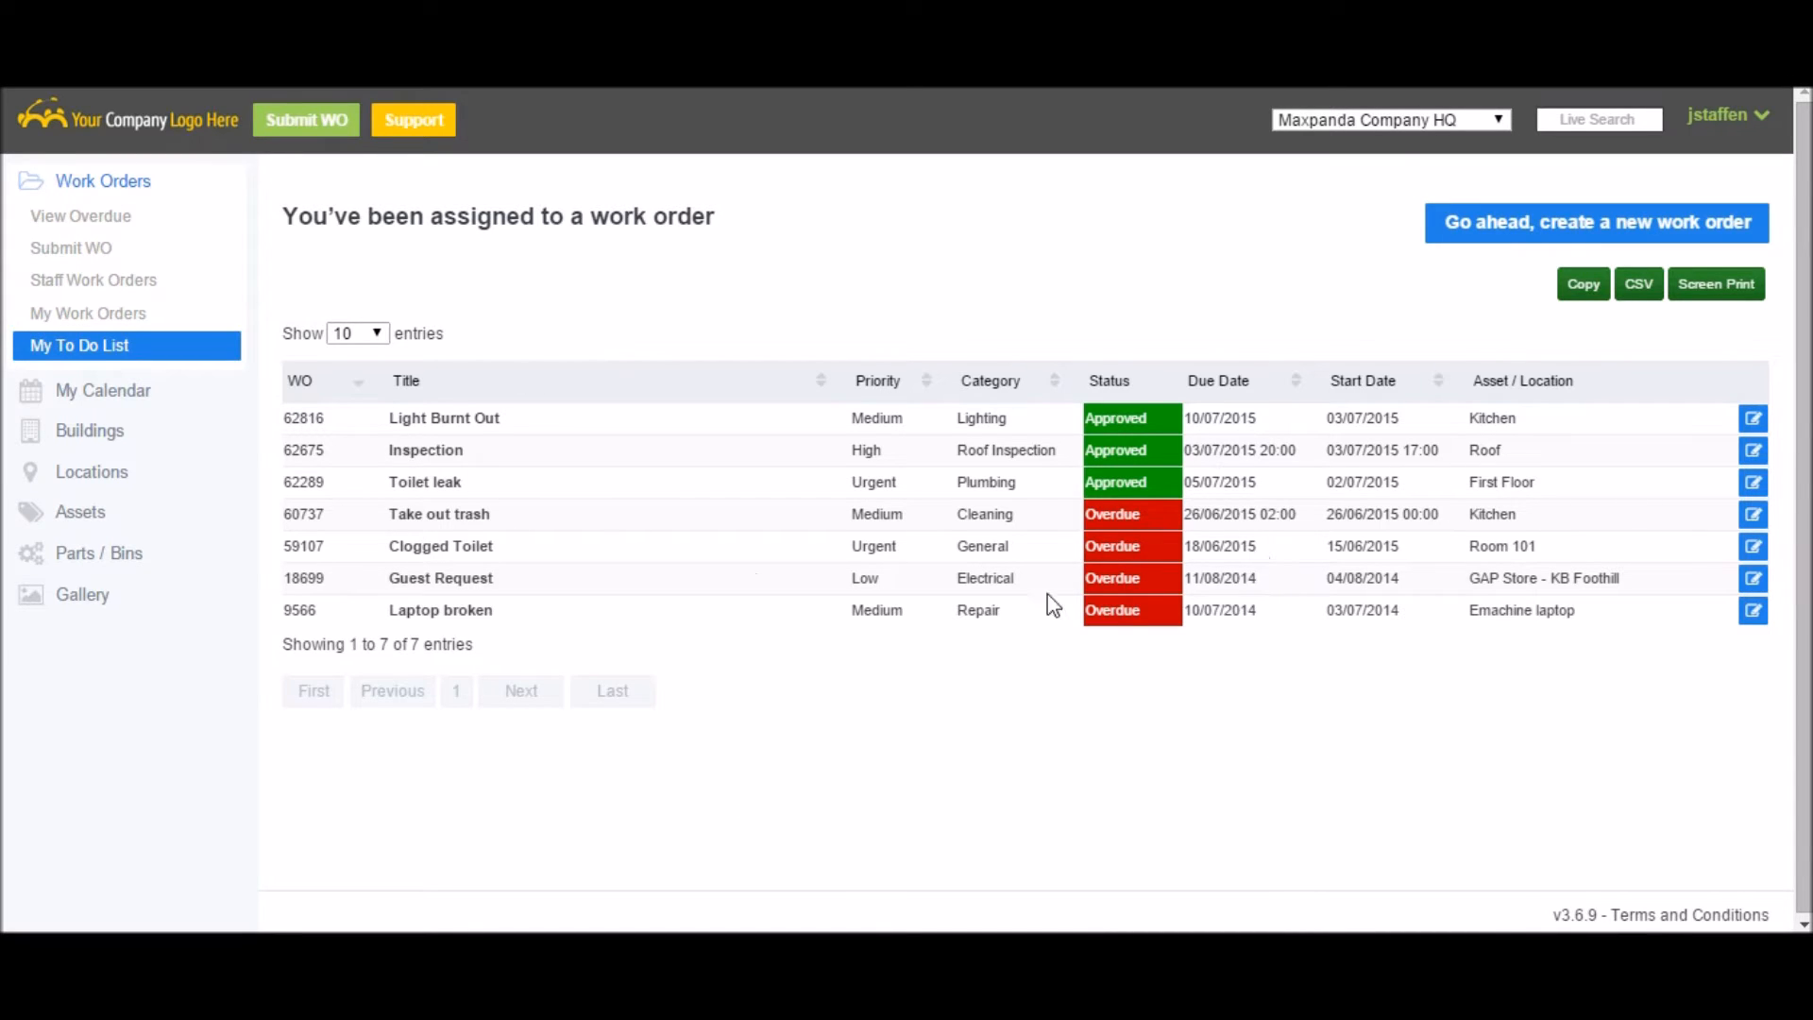
{"action": "mouse_move", "coordinate": [451, 411]}
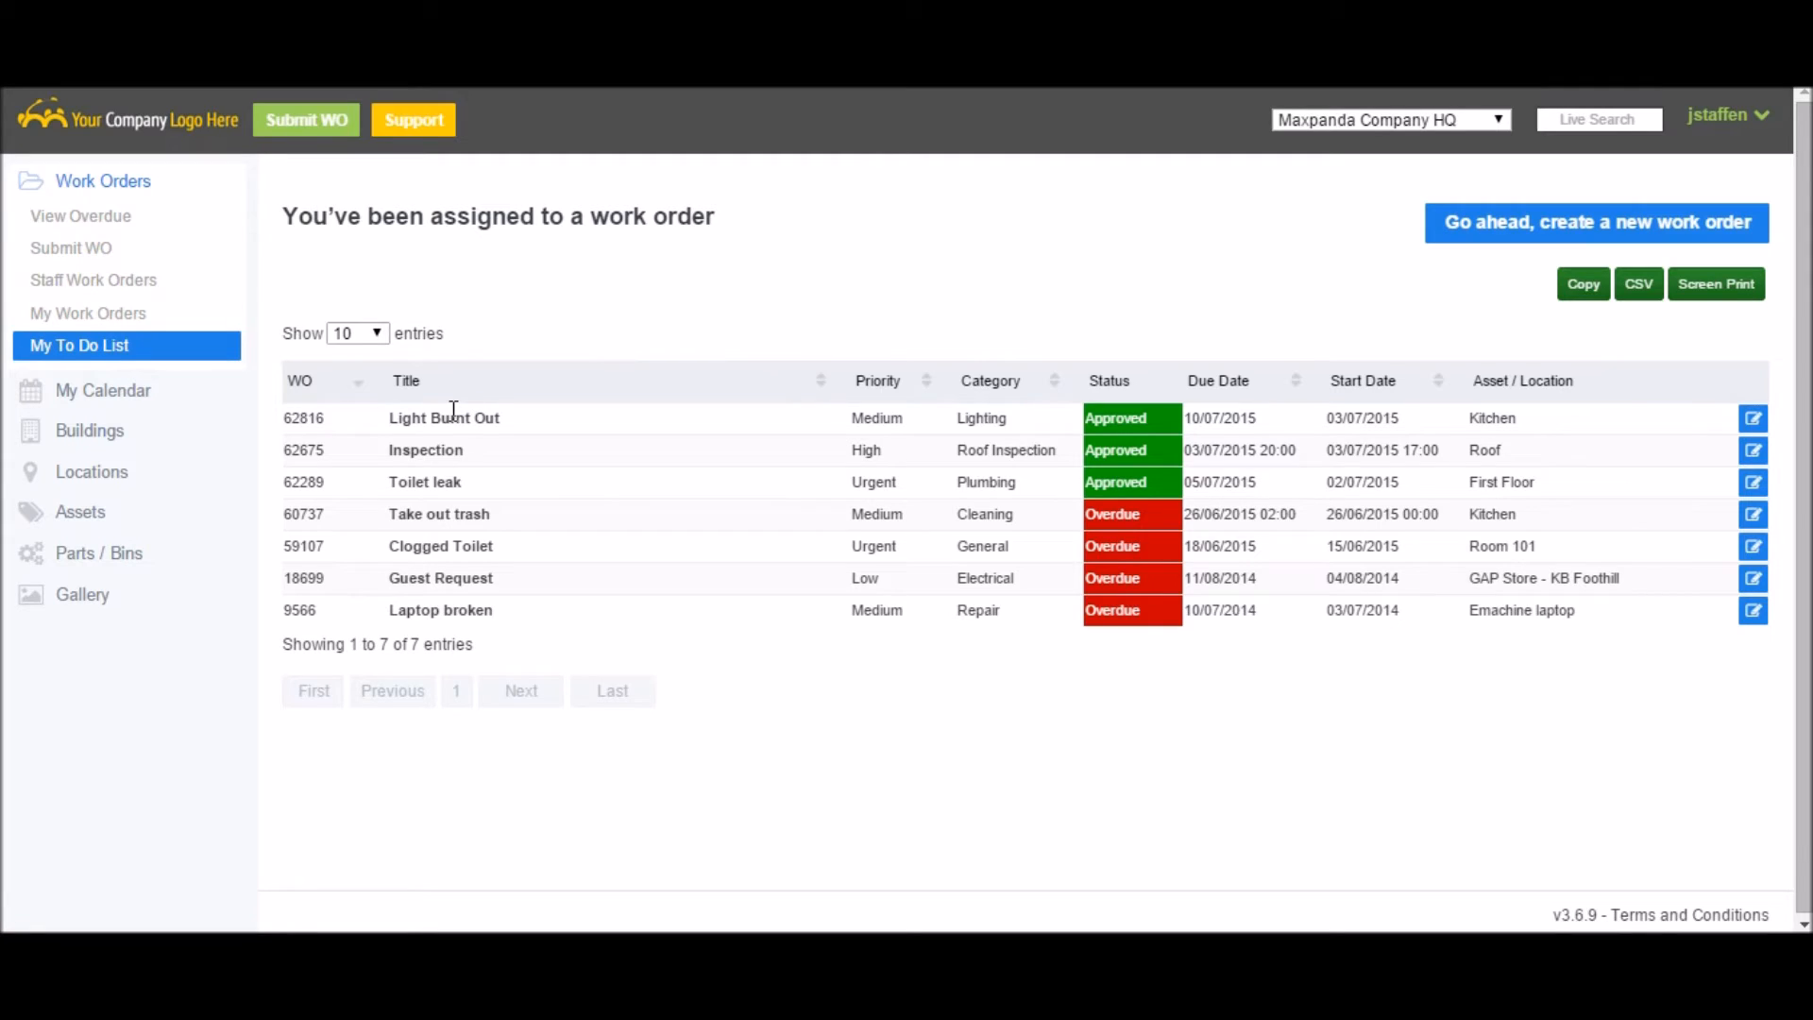
{"action": "mouse_move", "coordinate": [413, 119]}
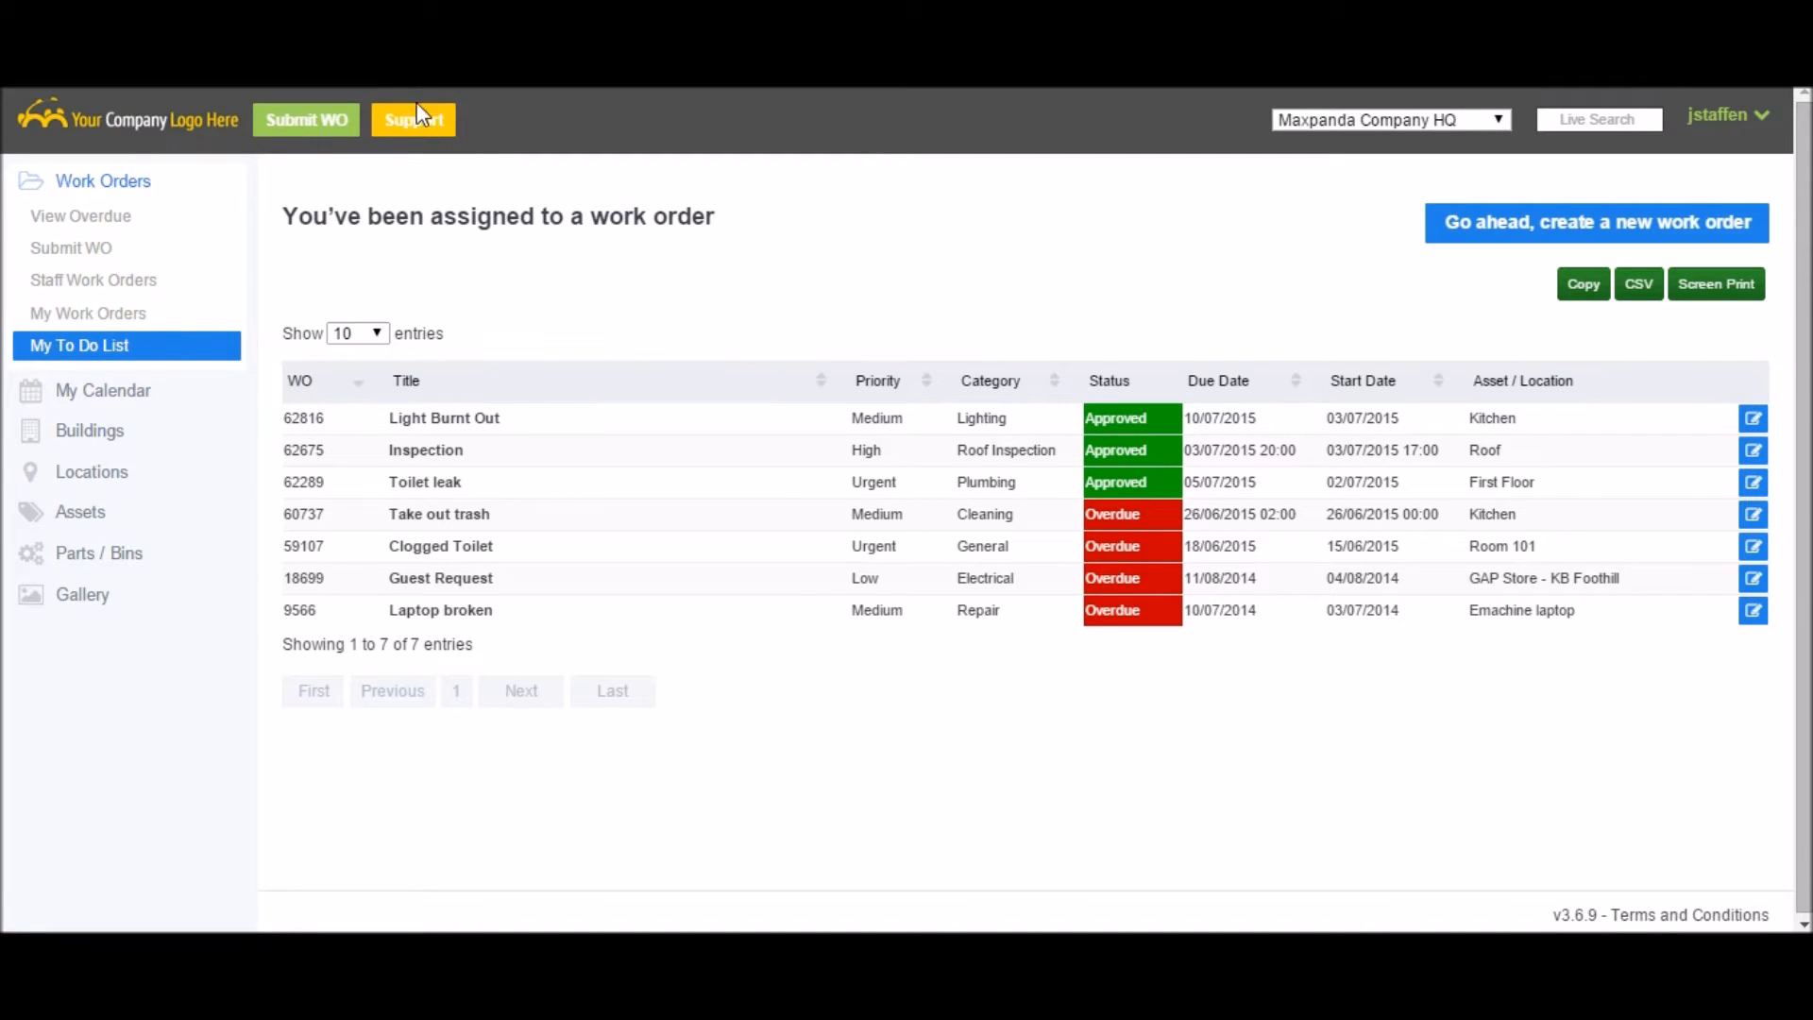
{"action": "mouse_move", "coordinate": [413, 119]}
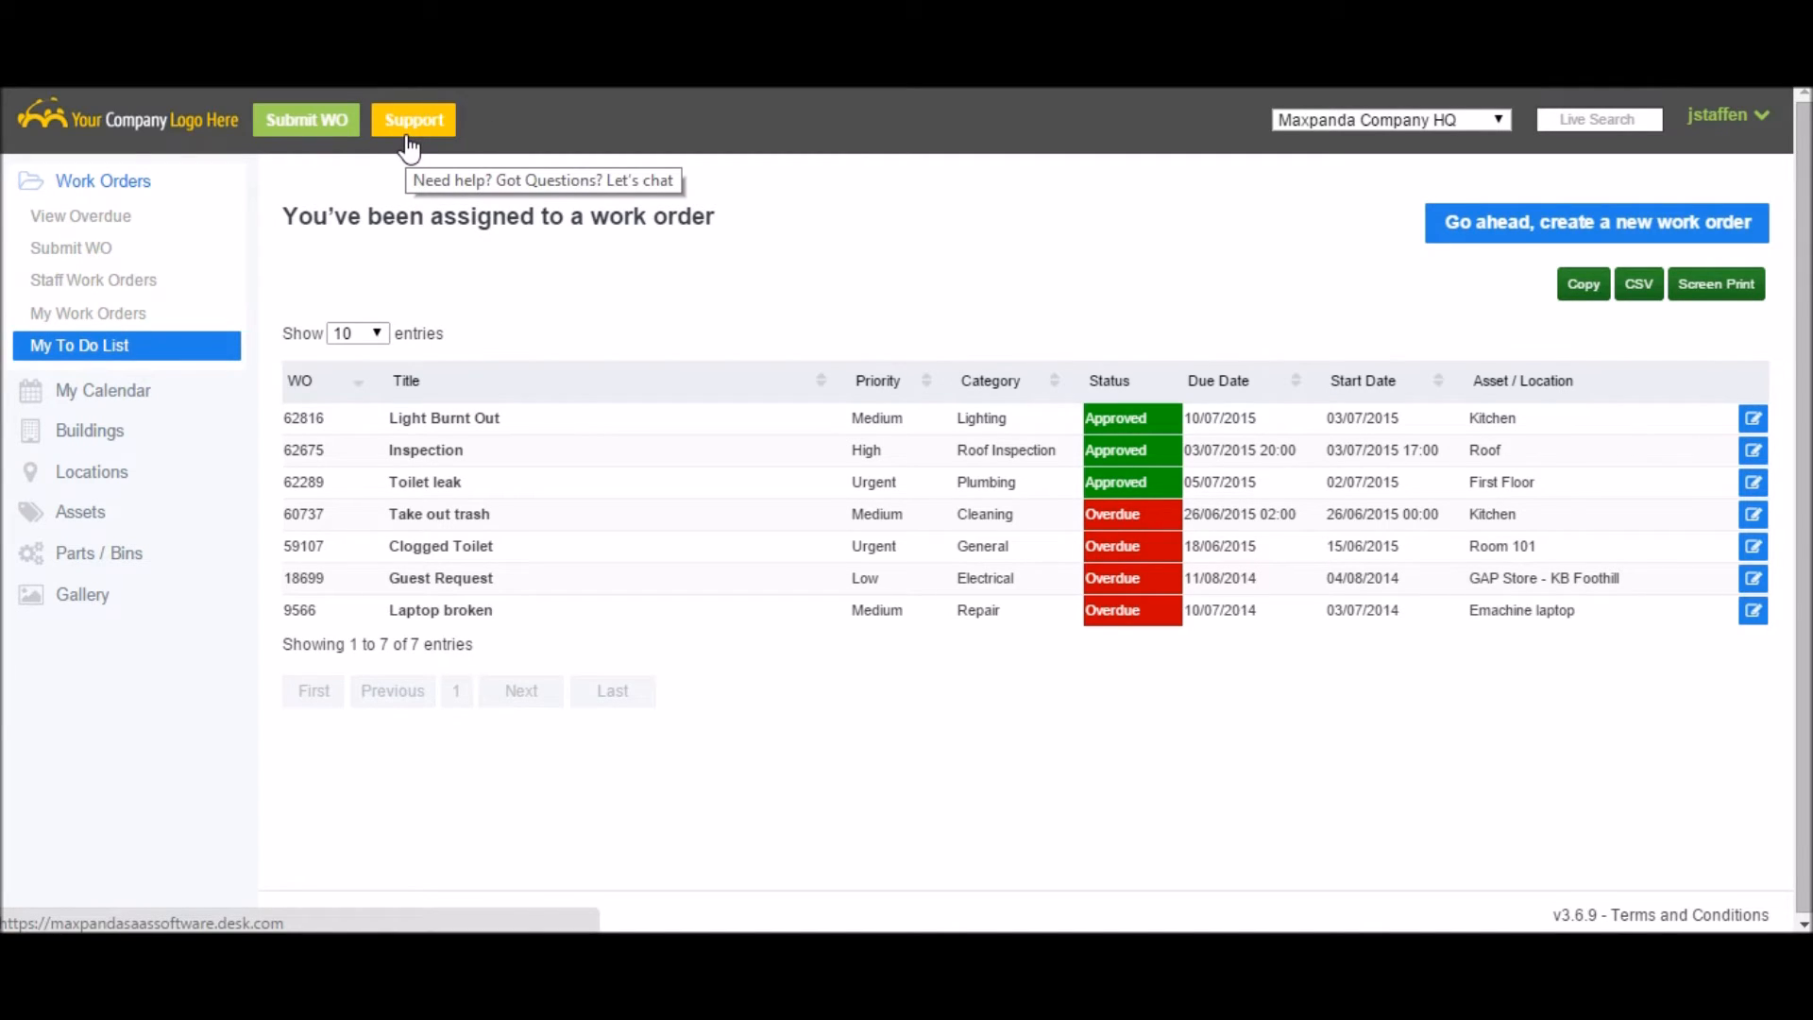
{"action": "left_click", "coordinate": [1725, 115]}
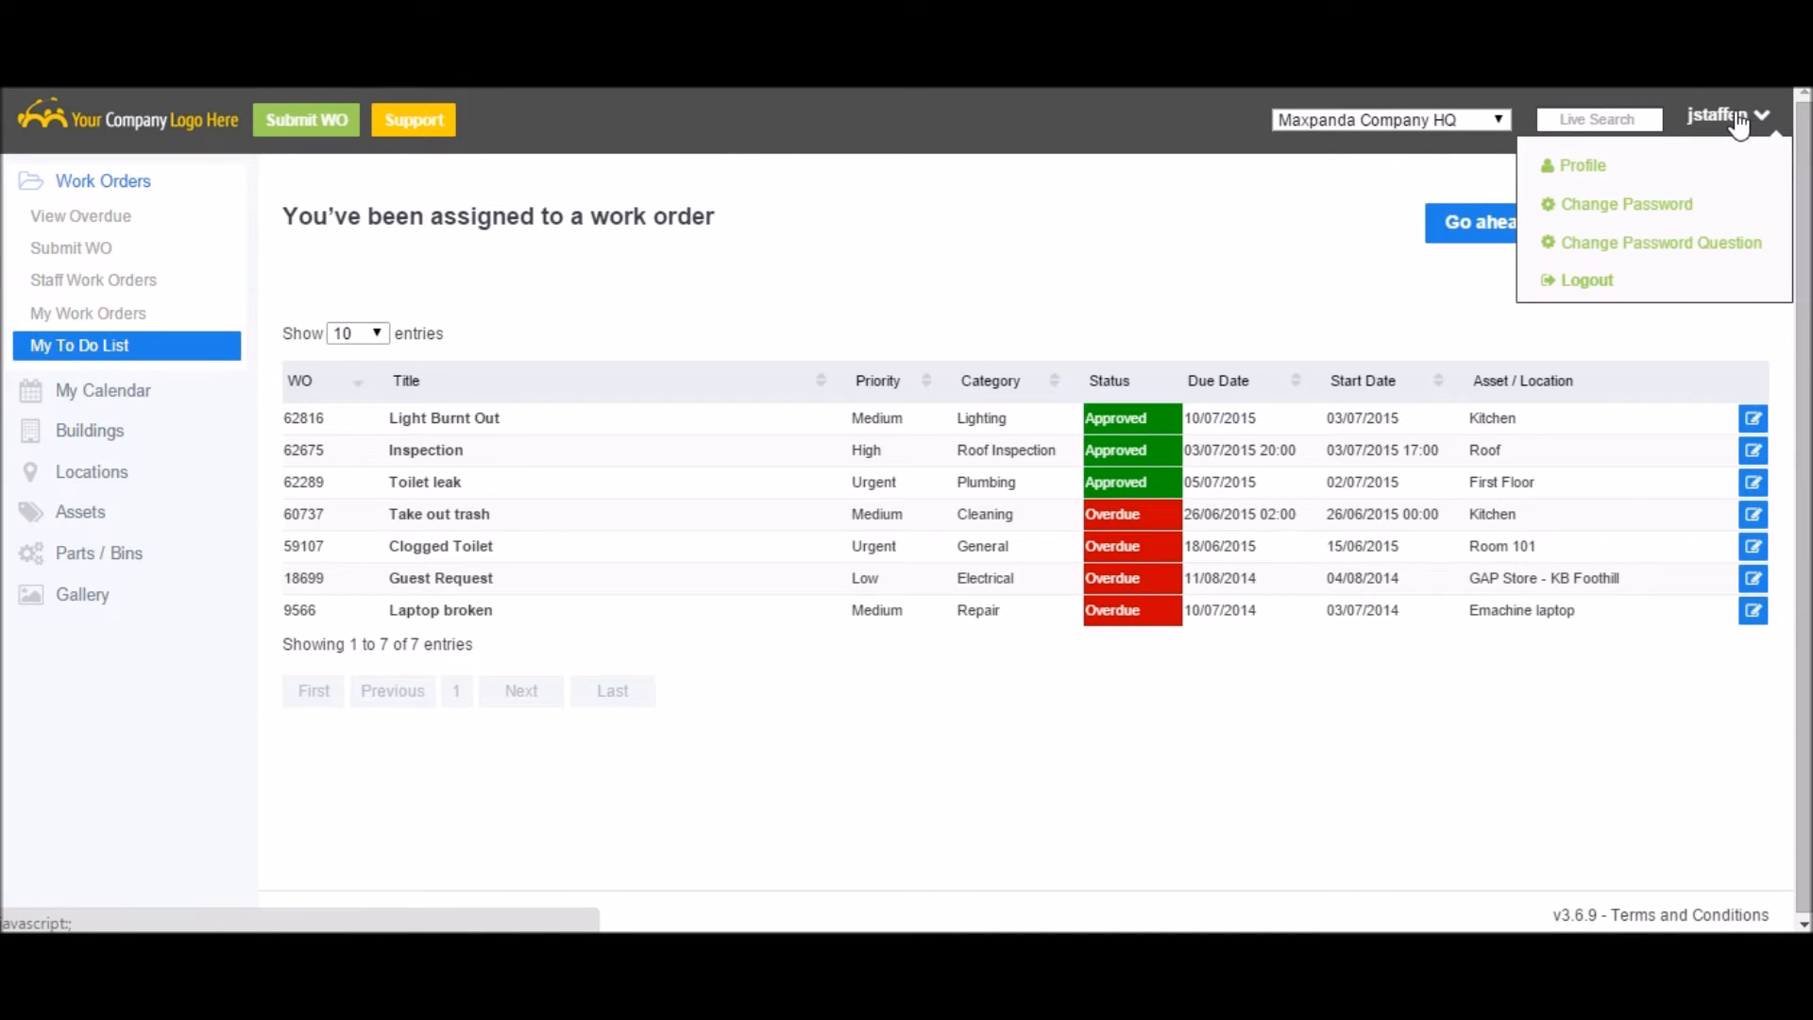
{"action": "mouse_move", "coordinate": [860, 282]}
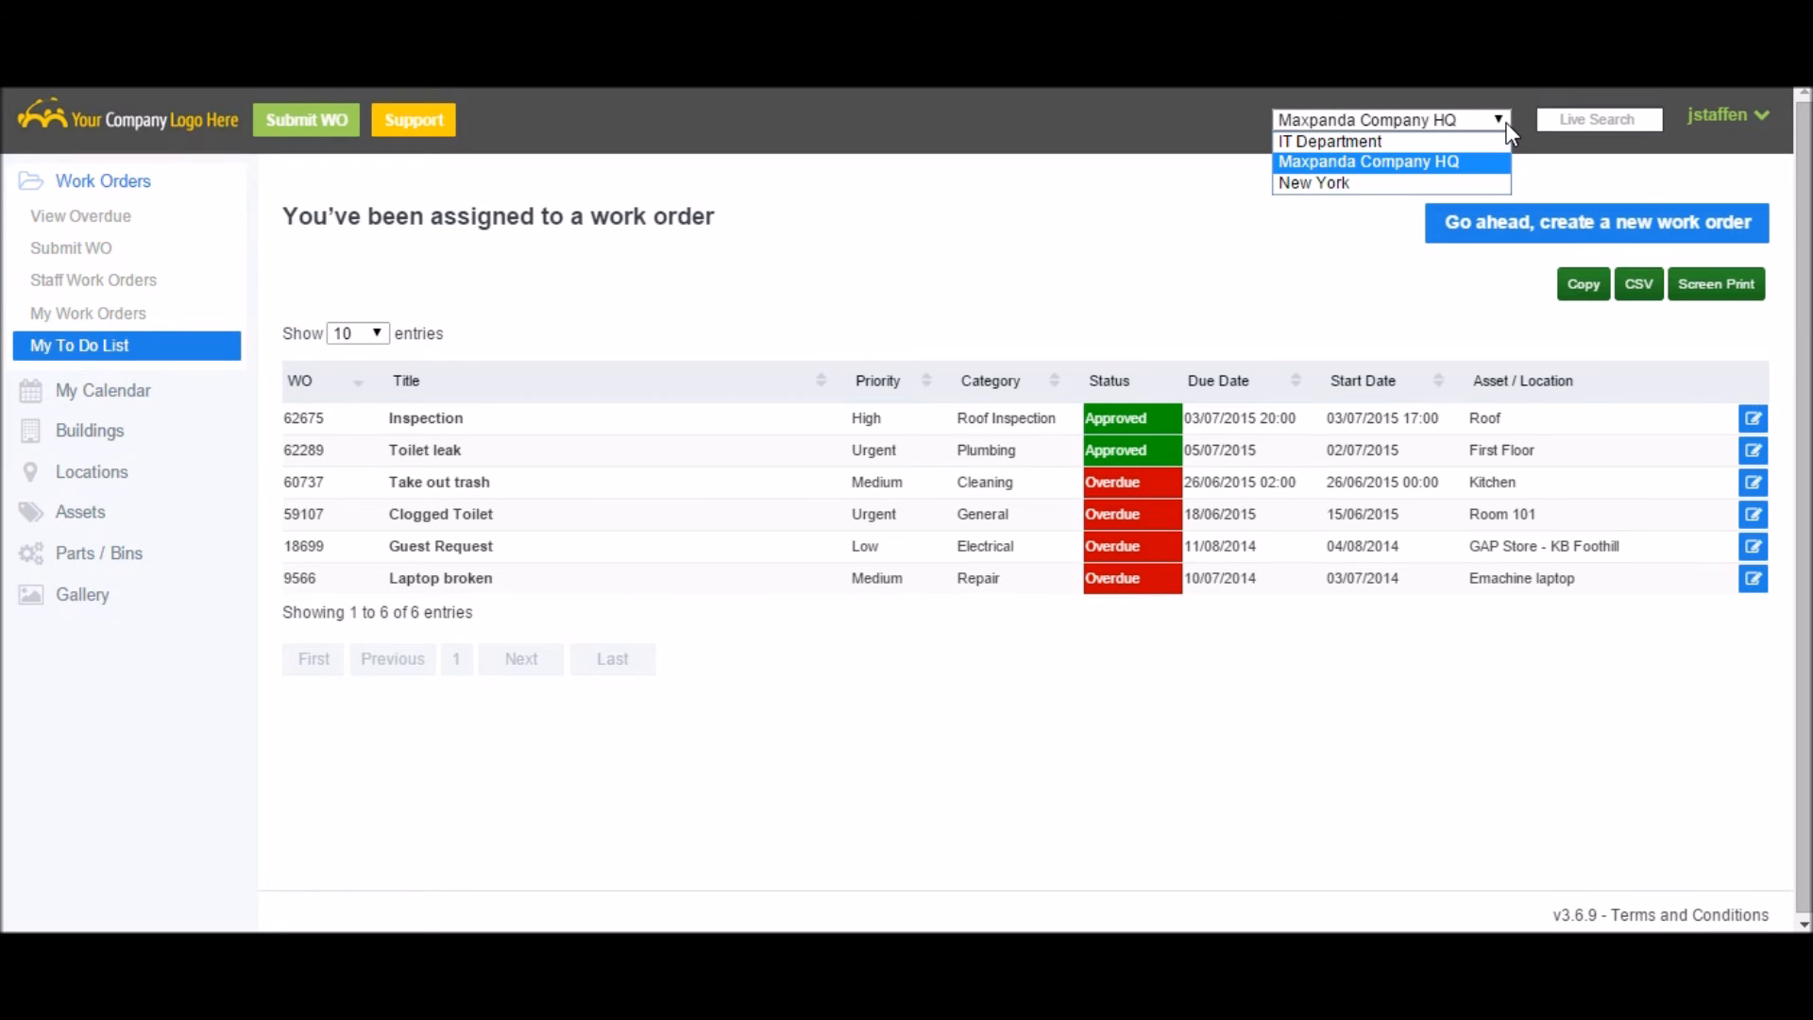
{"action": "mouse_move", "coordinate": [1376, 140]}
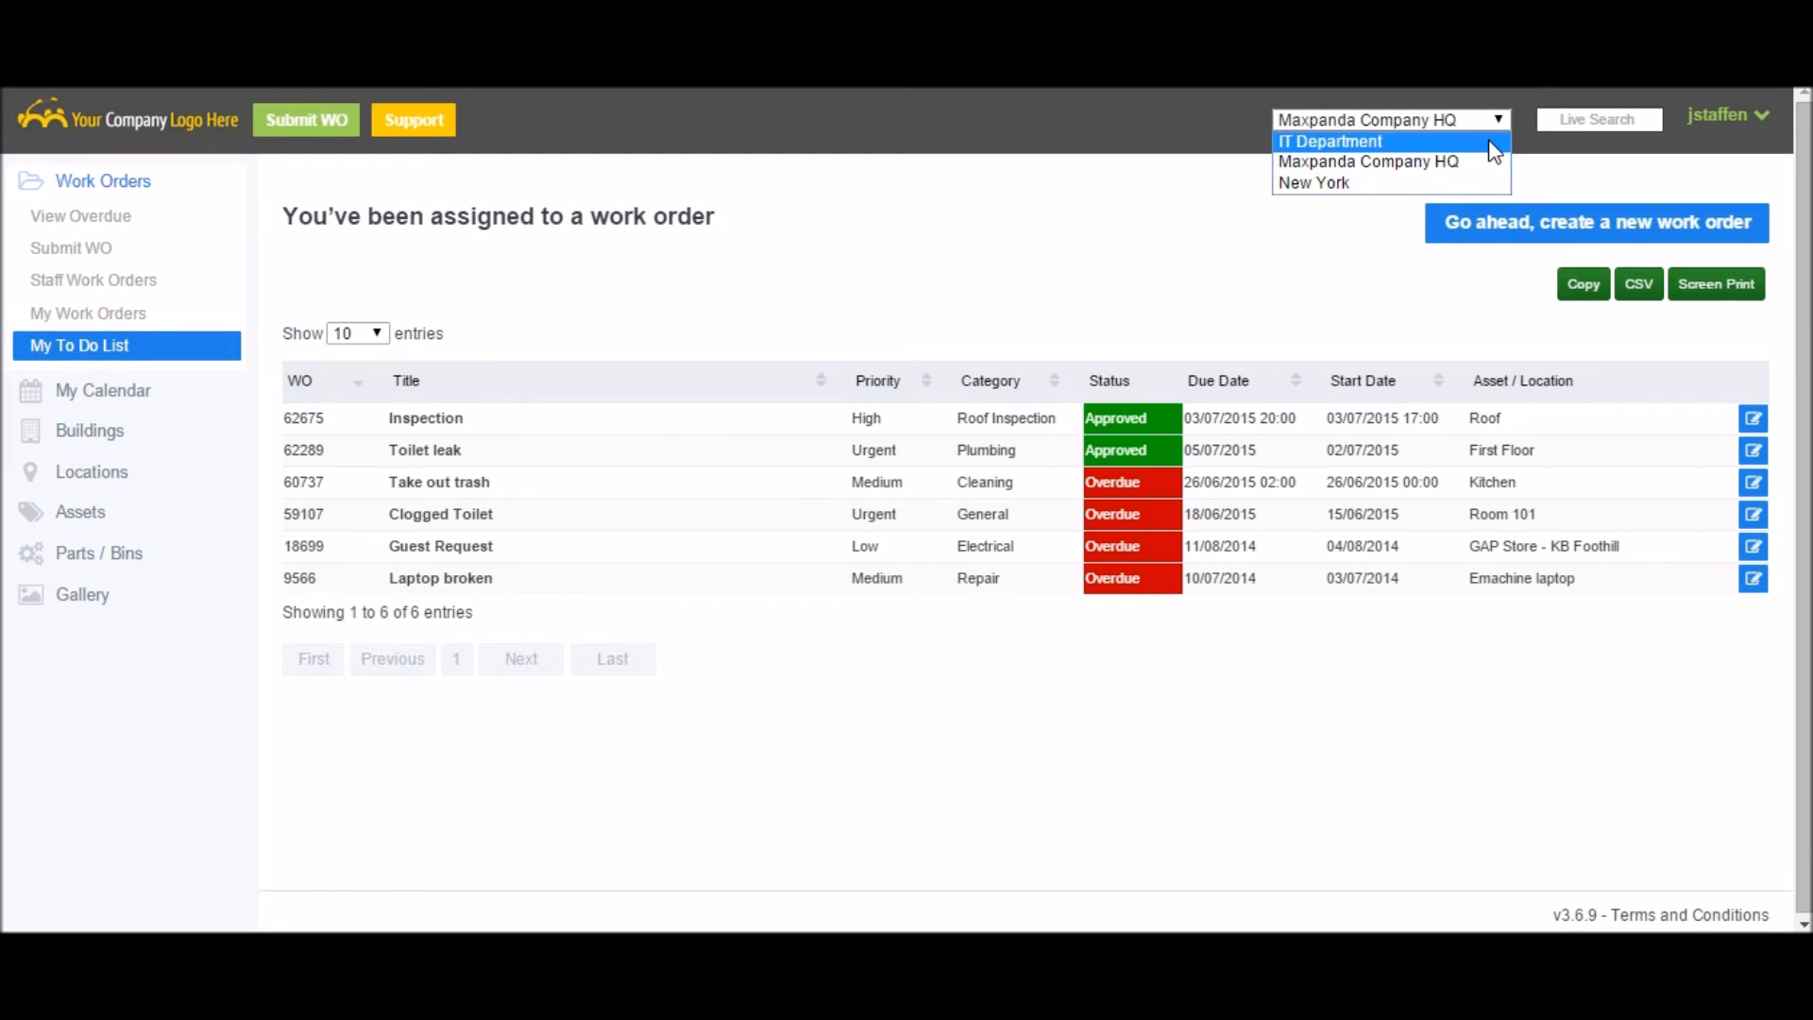
- Switch the site dropdown to New York, leaving two overdue assigned work orders
{"action": "left_click", "coordinate": [1313, 181]}
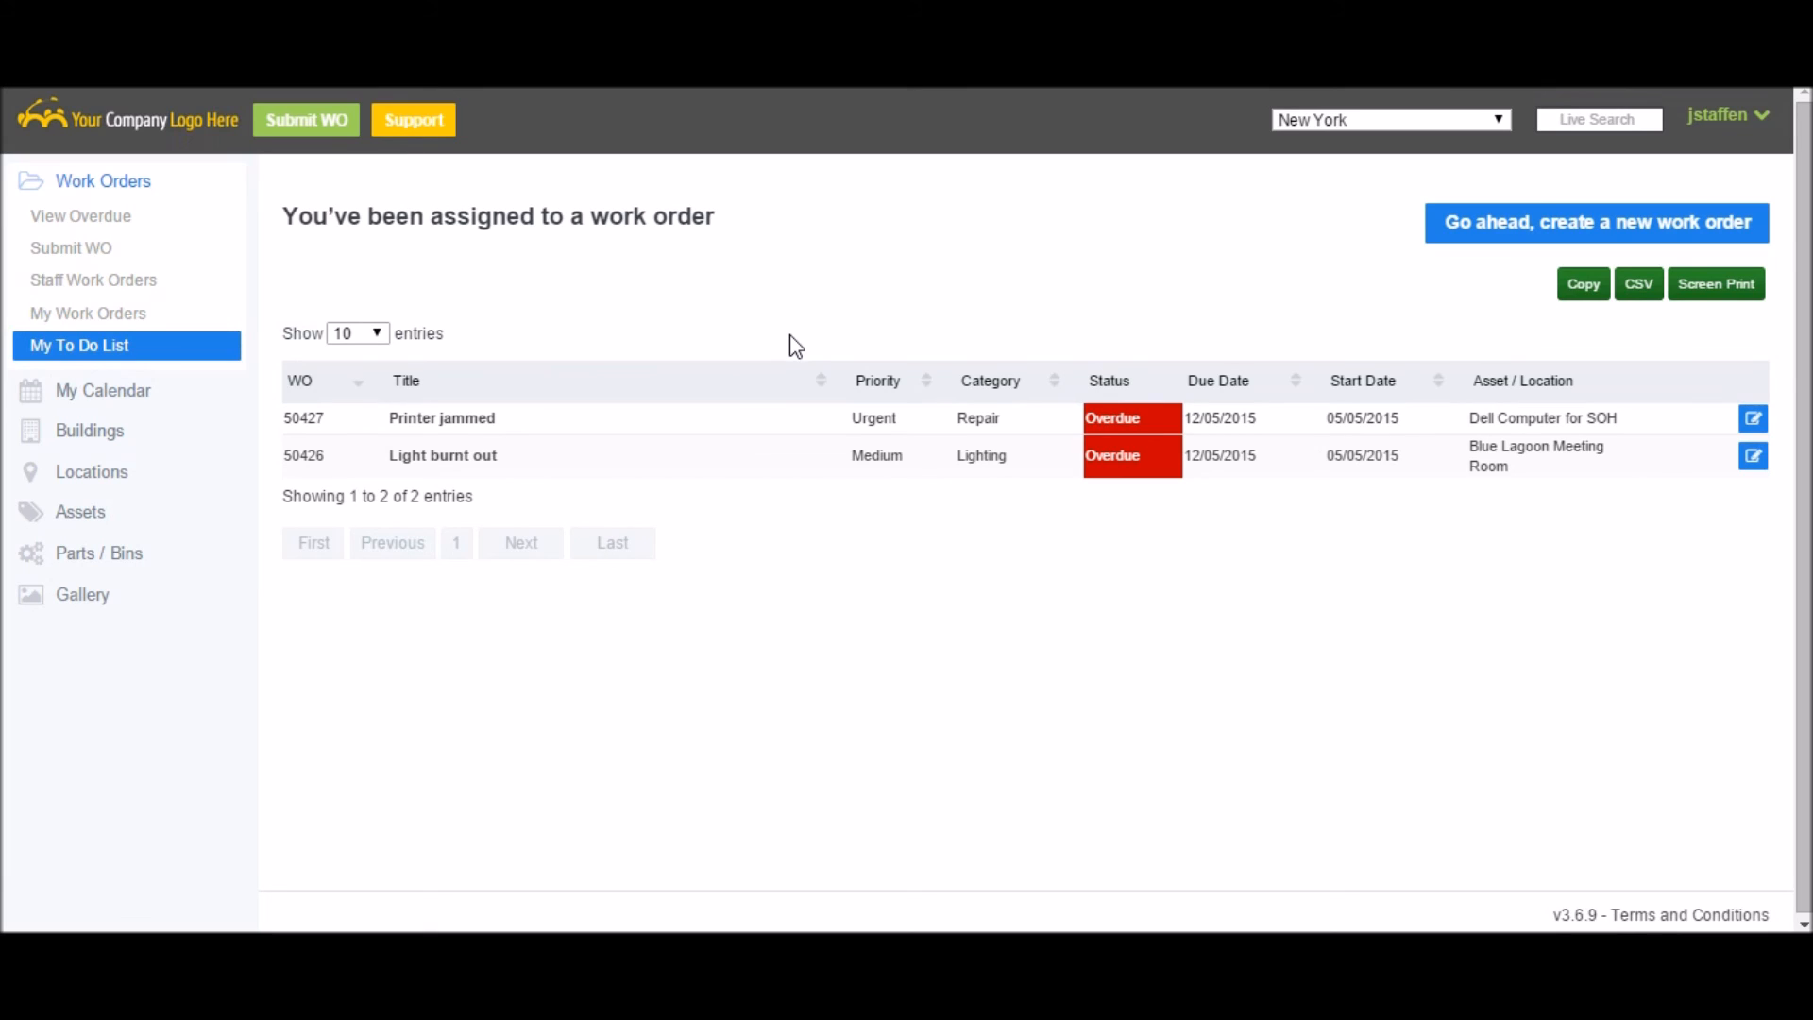
{"action": "mouse_move", "coordinate": [789, 347]}
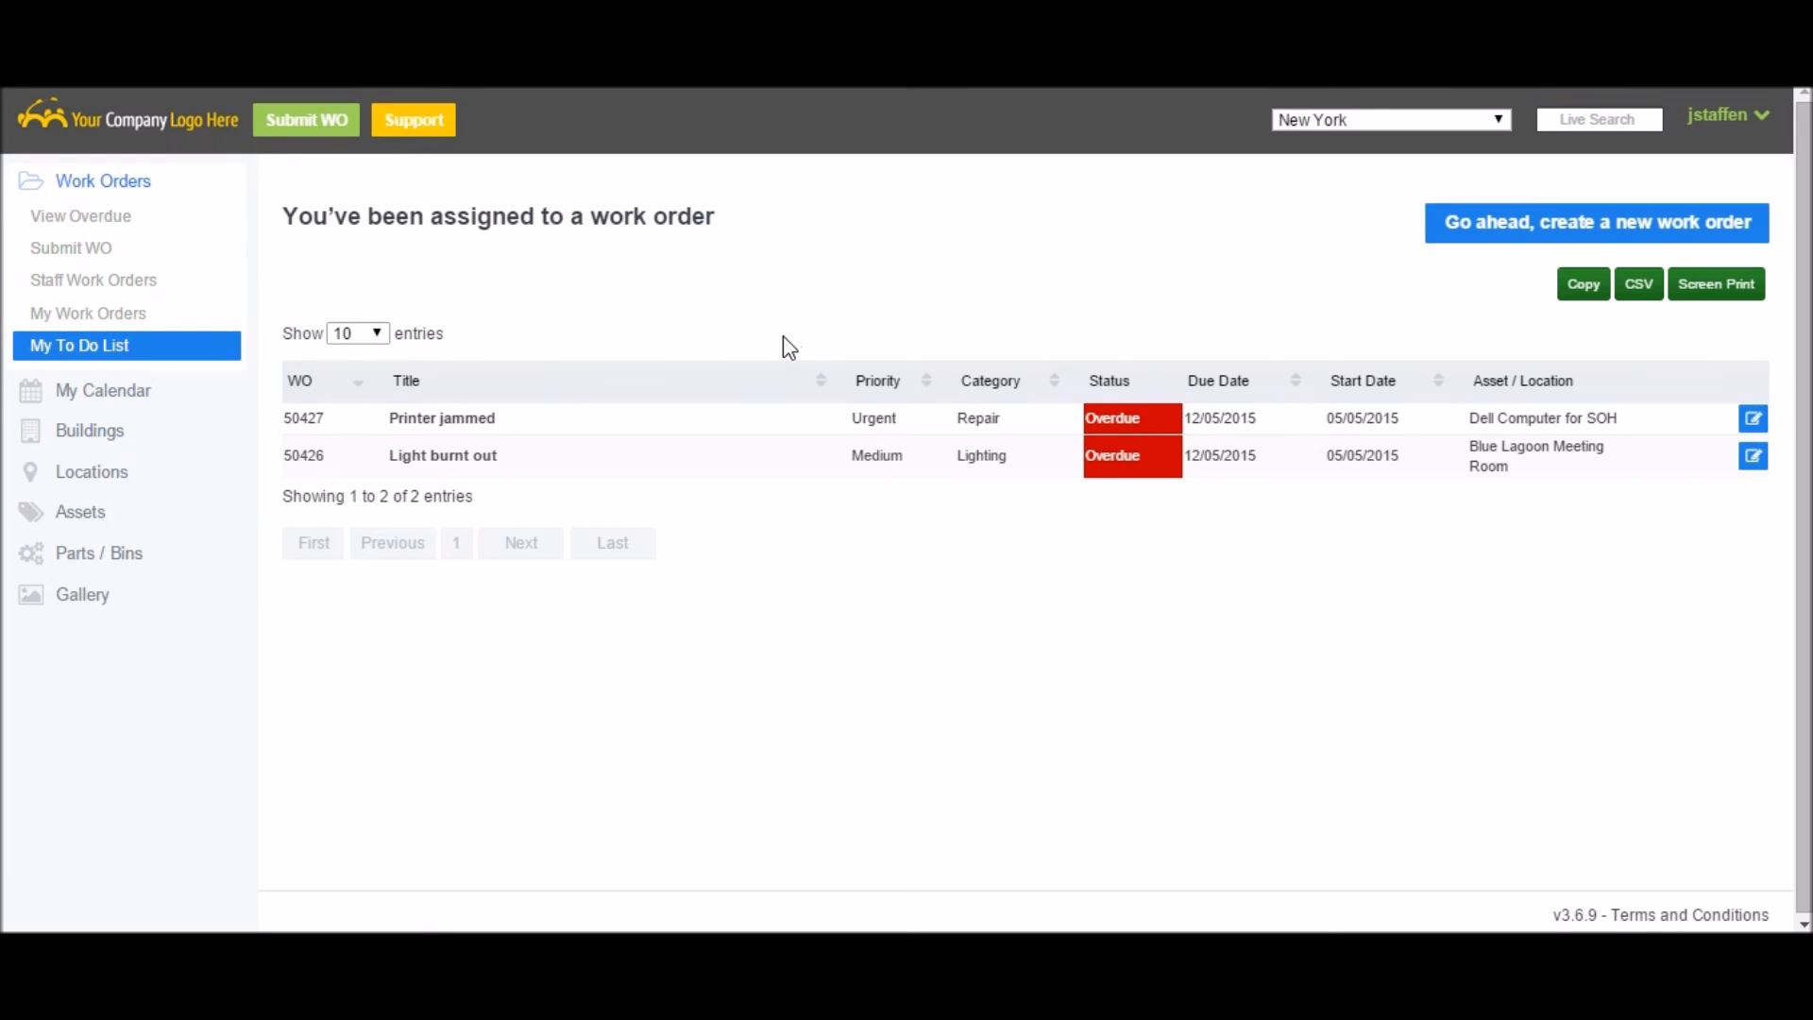